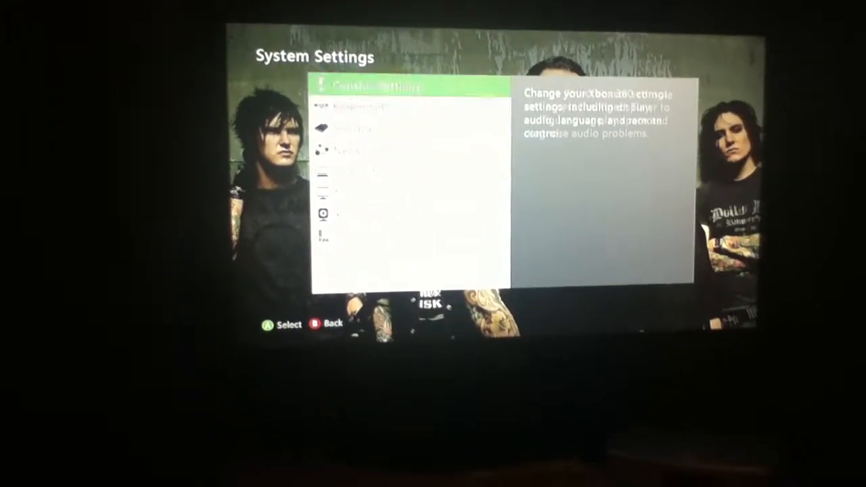
- Move the highlight down toward Memory in System Settings to reach the stored profiles
key("Down")
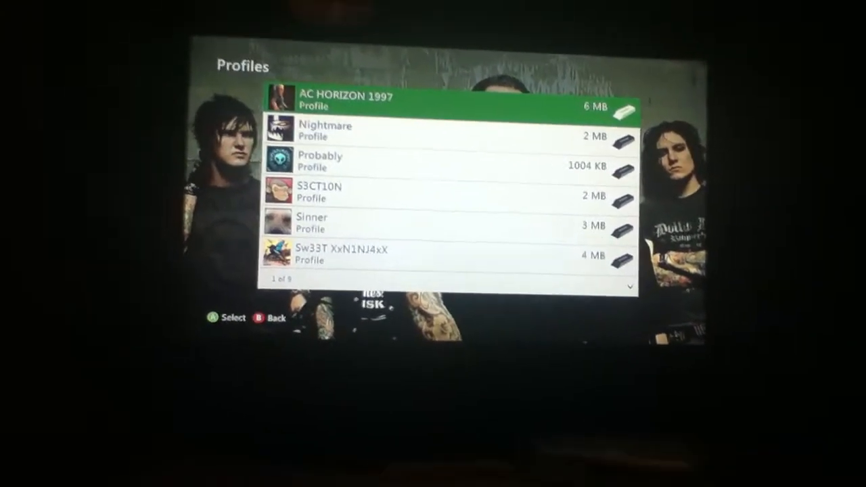
- Scroll to the target gamer profile and choose Move, bringing up Select a Device
scroll("down", 3)
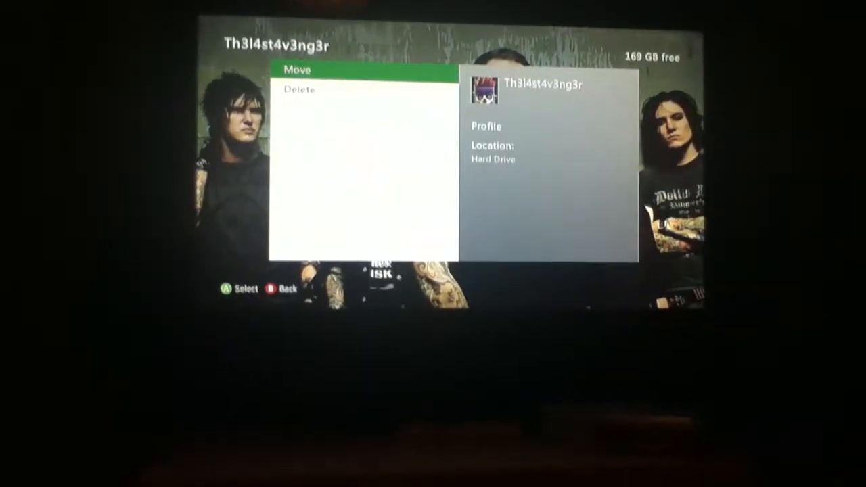
left_click(297, 69)
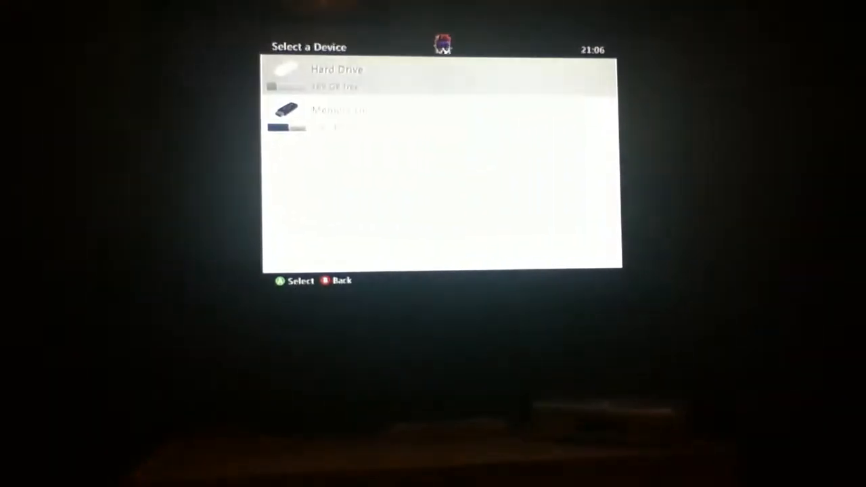